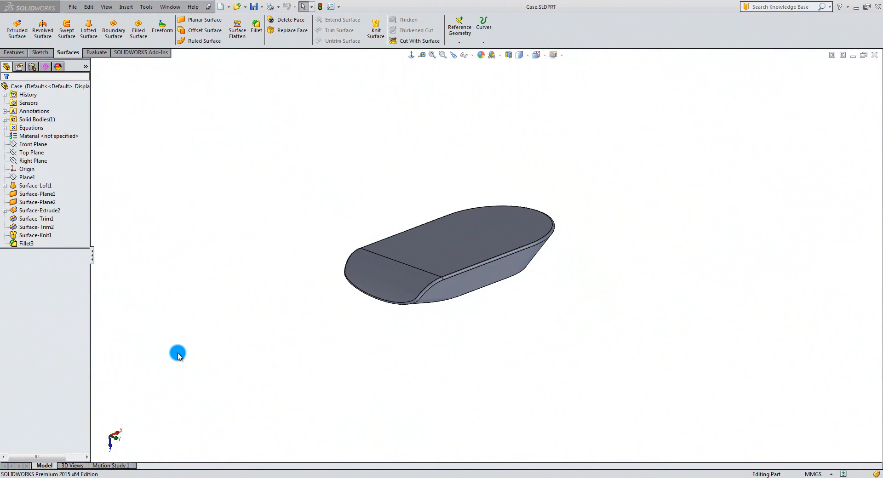
mouse_move(215, 354)
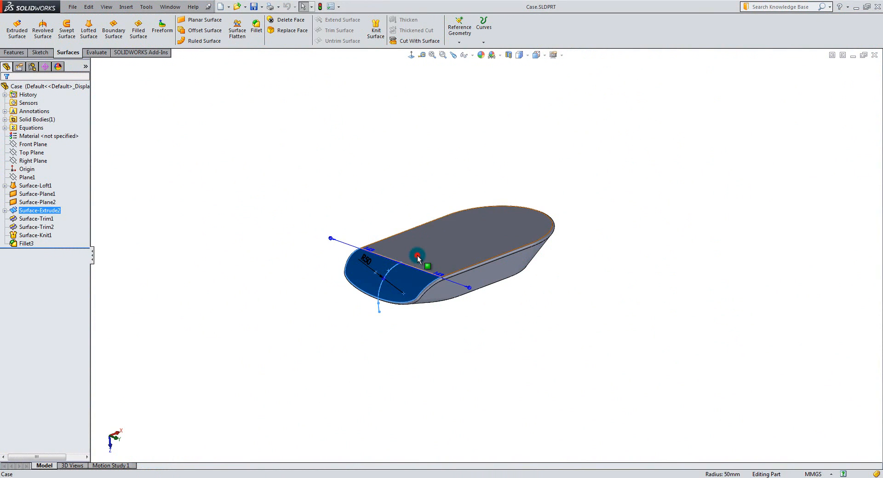
Make a new assembly from the Case part, accepting the default Assembly template
click(37, 194)
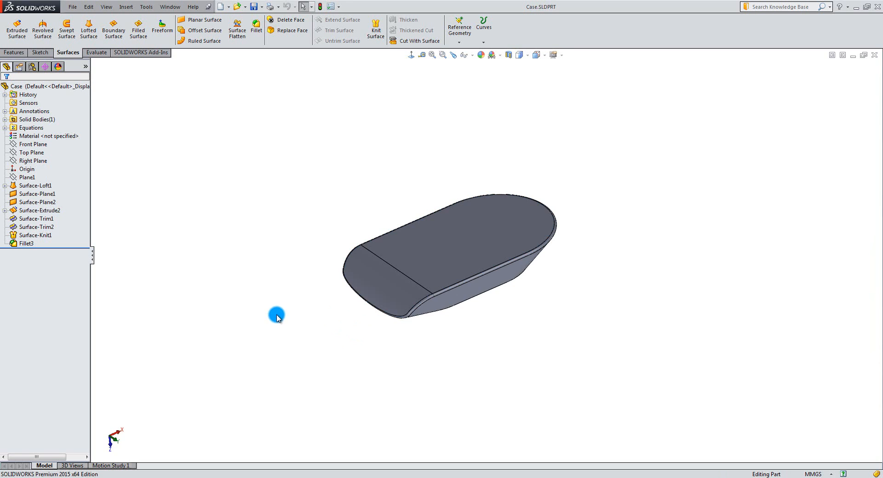
click(72, 6)
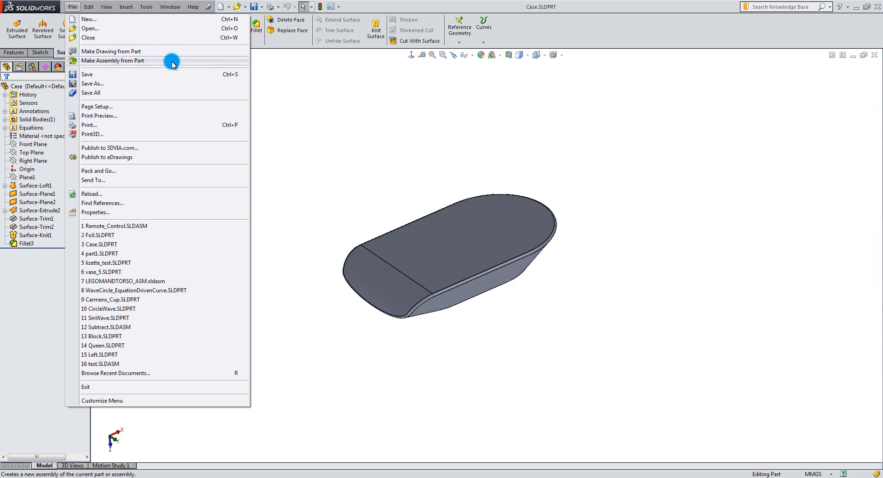
click(113, 61)
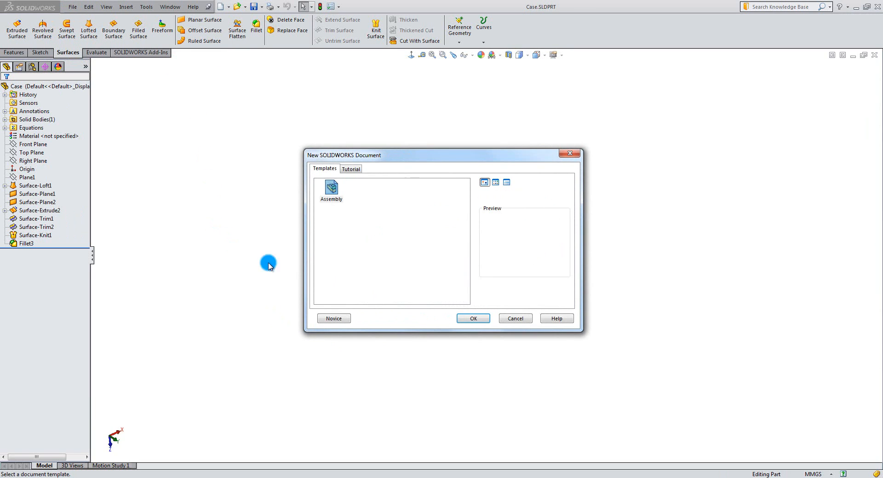
click(471, 319)
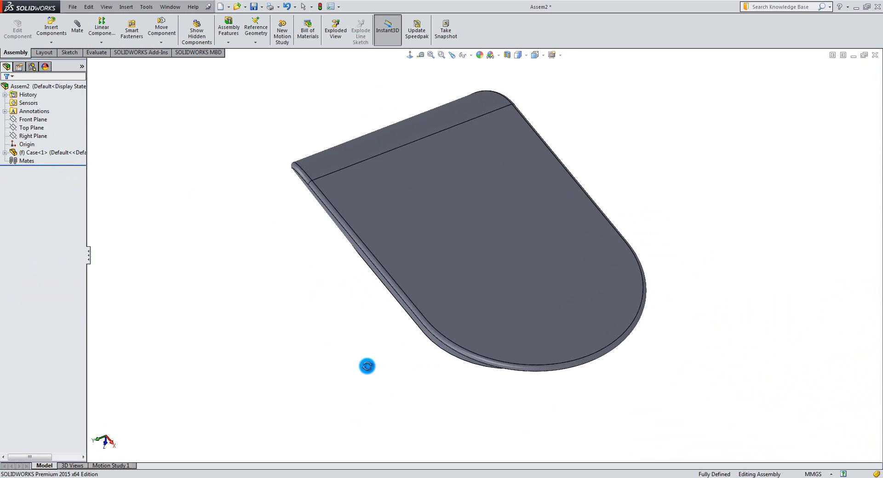
drag(367, 366, 517, 341)
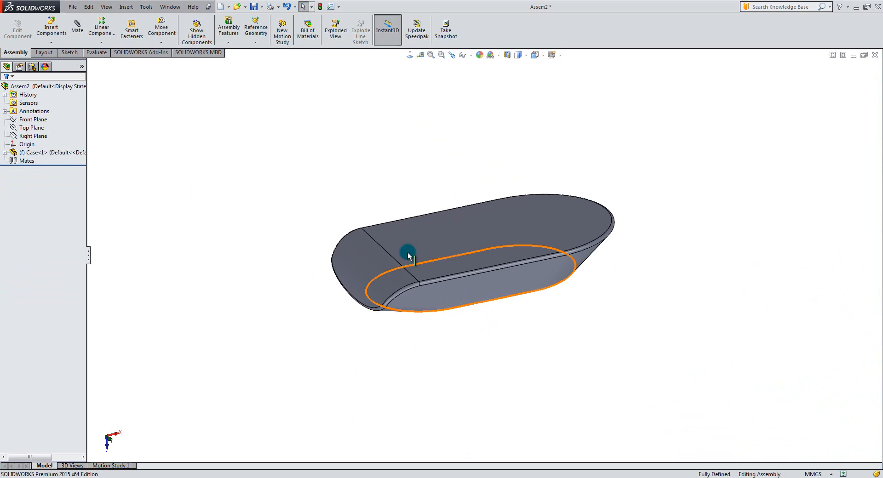
Create a new blank part and save it as Foil.SLDPRT in the CopySurface folder
click(72, 6)
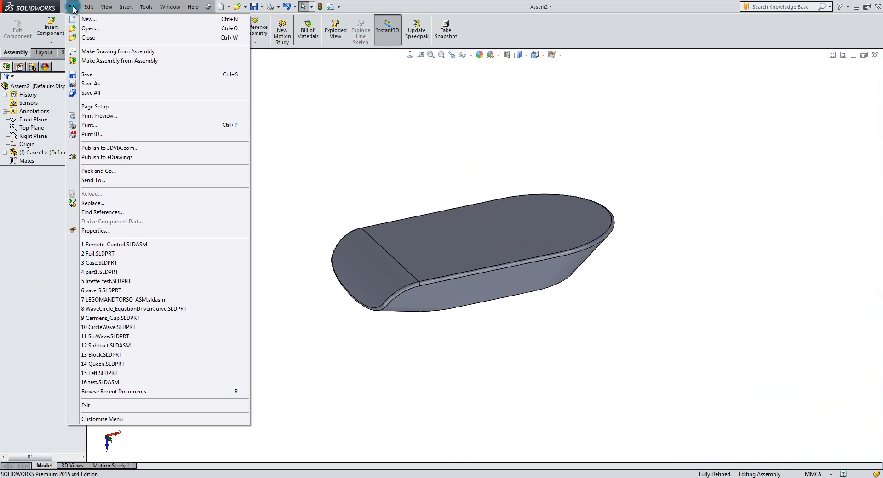
mouse_move(88, 20)
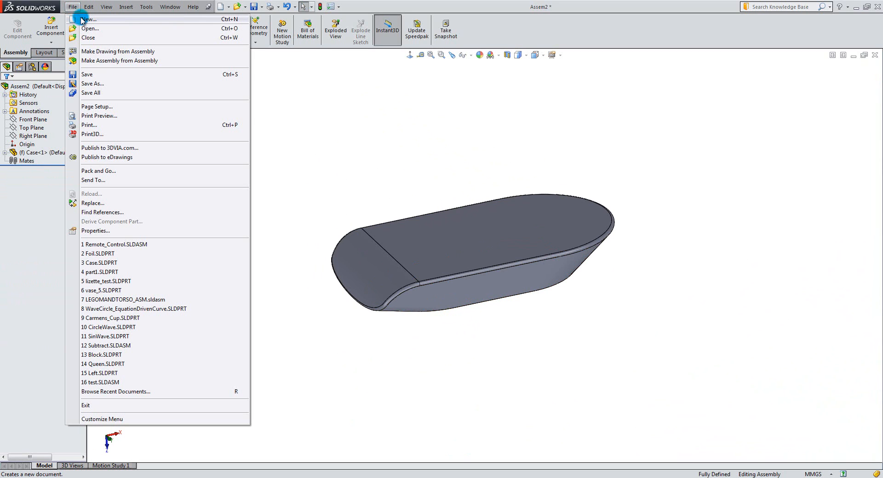
click(89, 19)
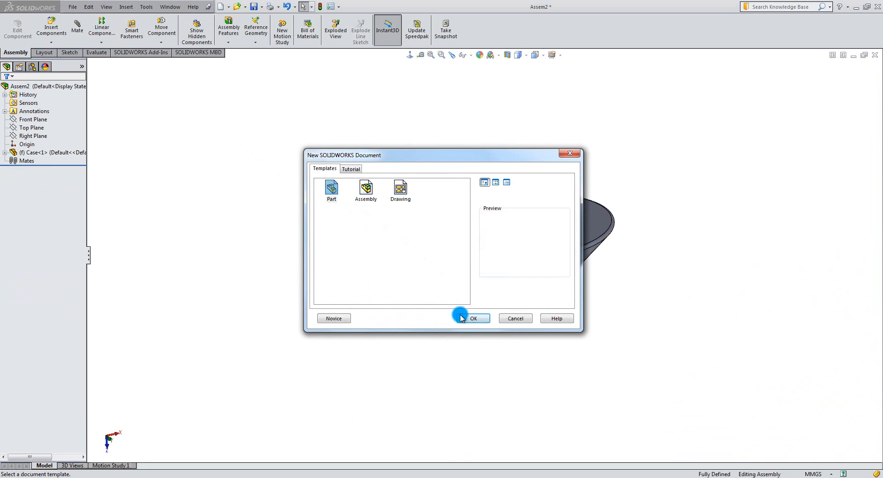
click(473, 318)
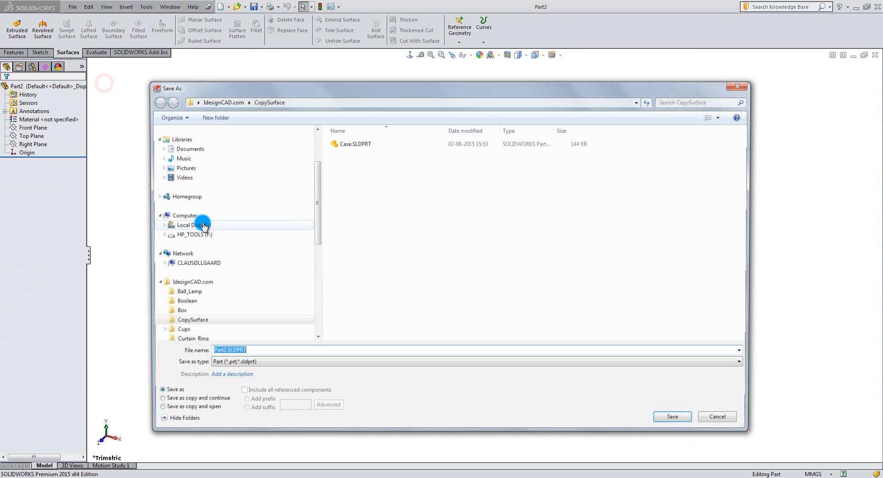
text(Fo)
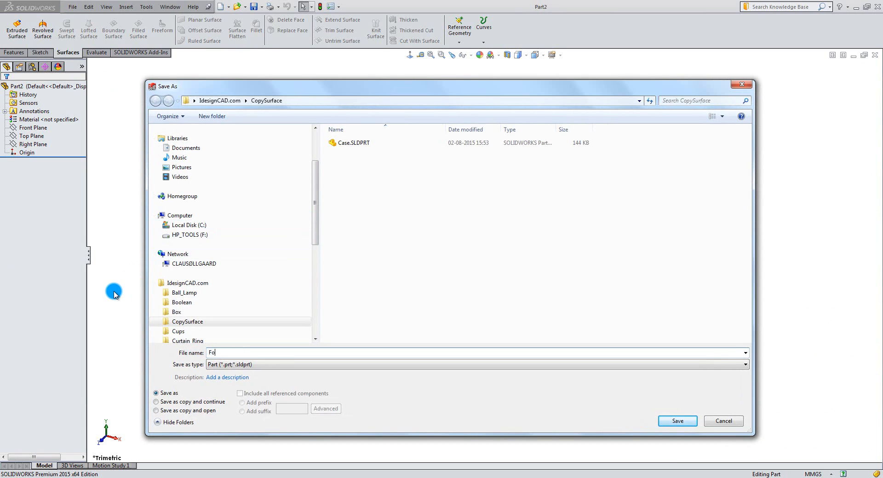
click(676, 422)
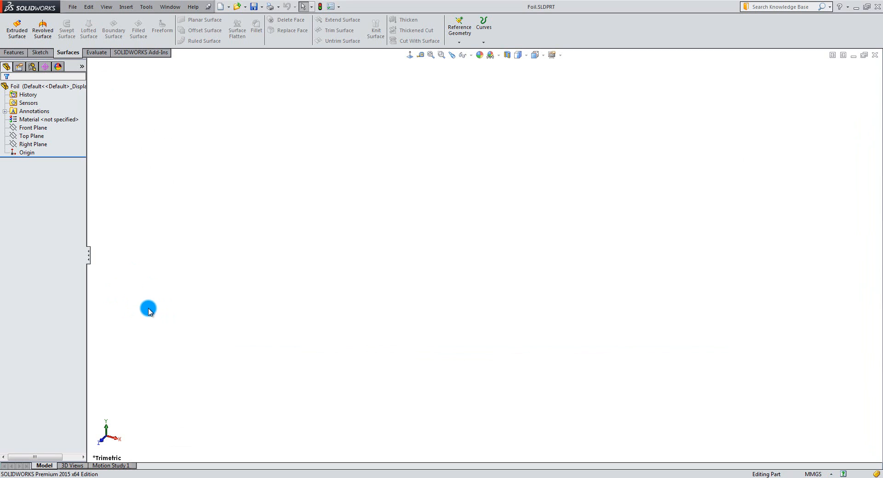
click(27, 152)
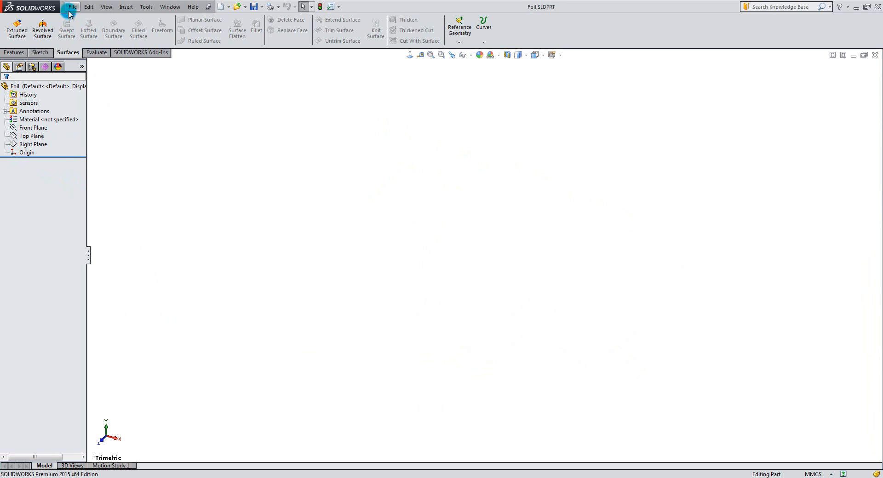
Switch to Assem2 and insert the Foil part at the assembly origin beside Case
click(169, 7)
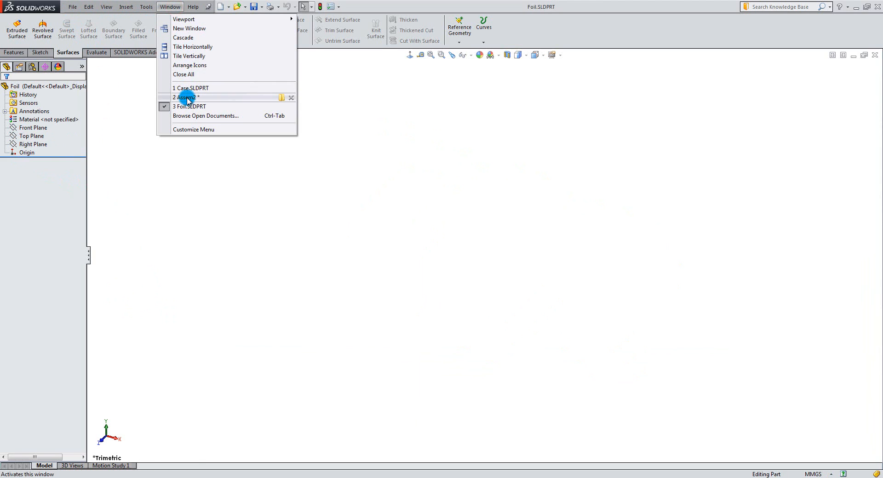
click(188, 96)
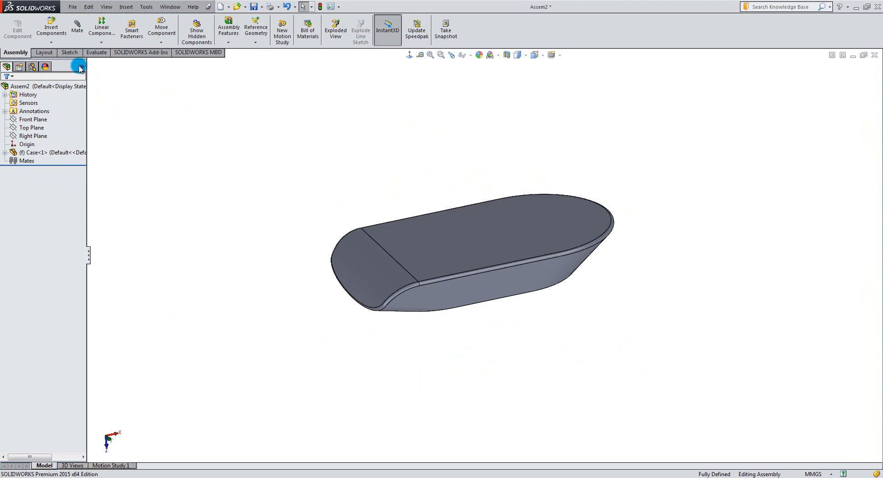
mouse_move(51, 26)
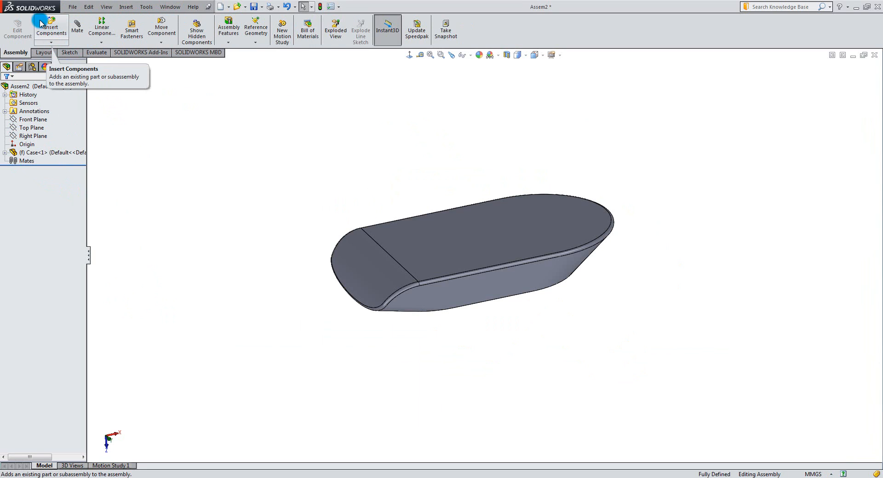
click(51, 28)
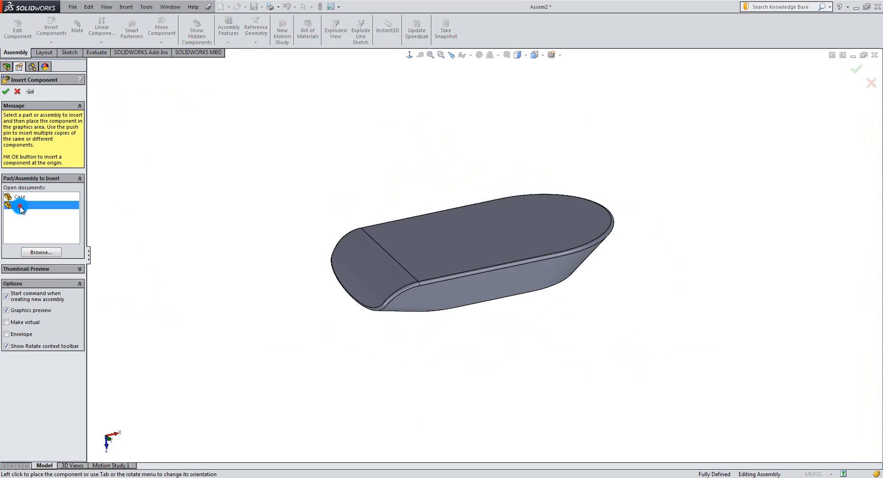
click(22, 204)
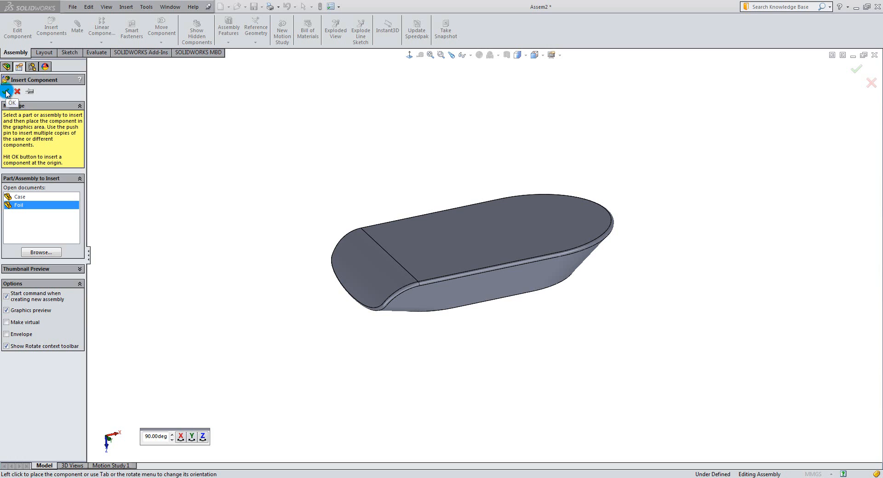
click(7, 91)
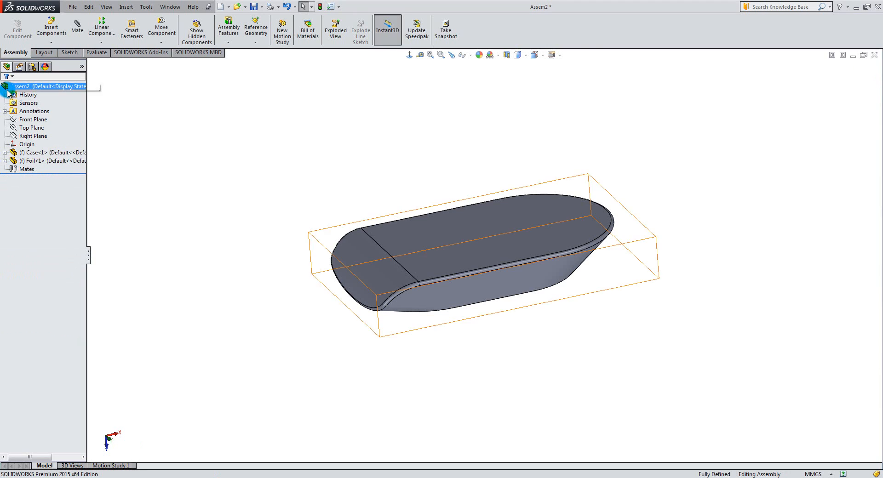
click(155, 194)
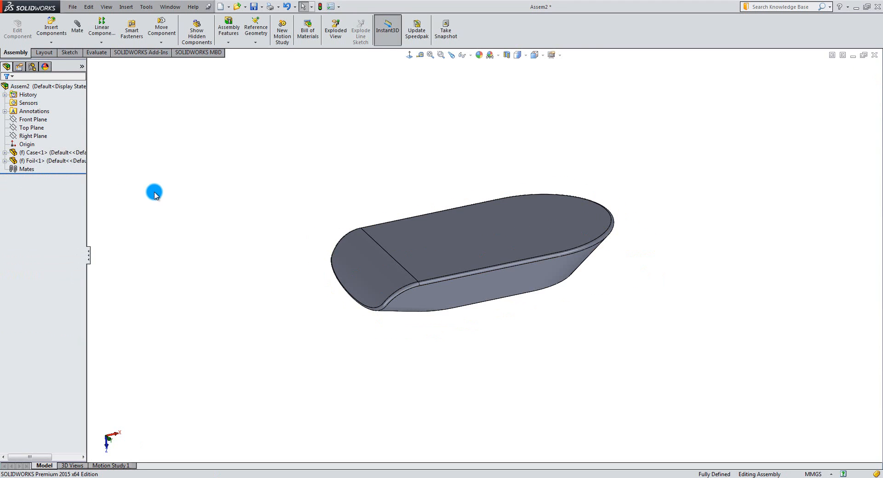
click(5, 153)
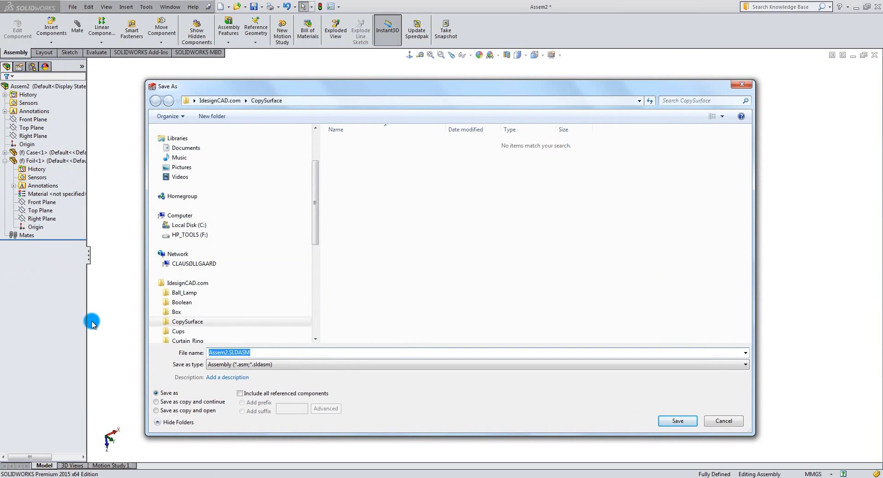
Save the assembly as Copy_Surface.SLDASM
text(Copy_Surface)
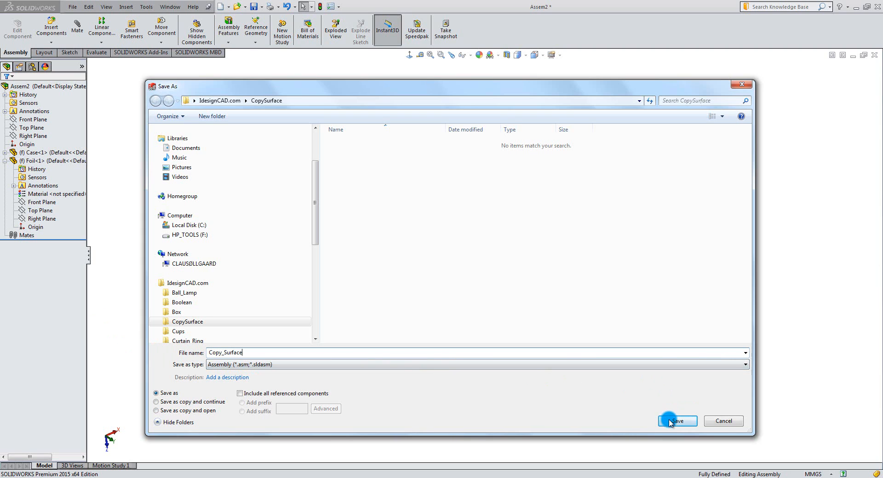
click(676, 421)
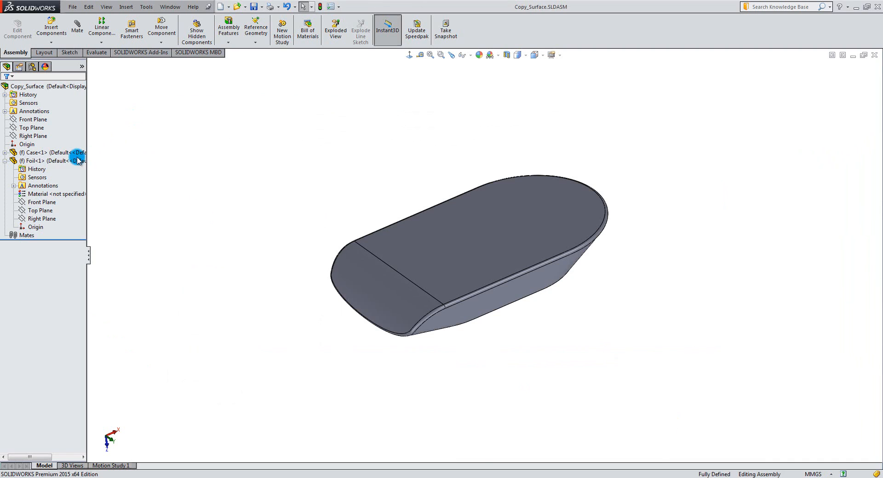
Edit the Foil component in context within the Copy_Surface assembly
click(34, 161)
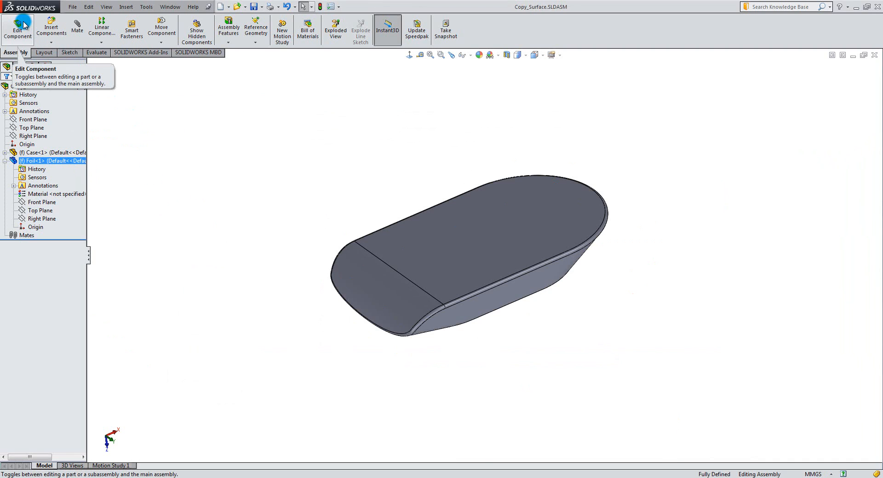
click(17, 28)
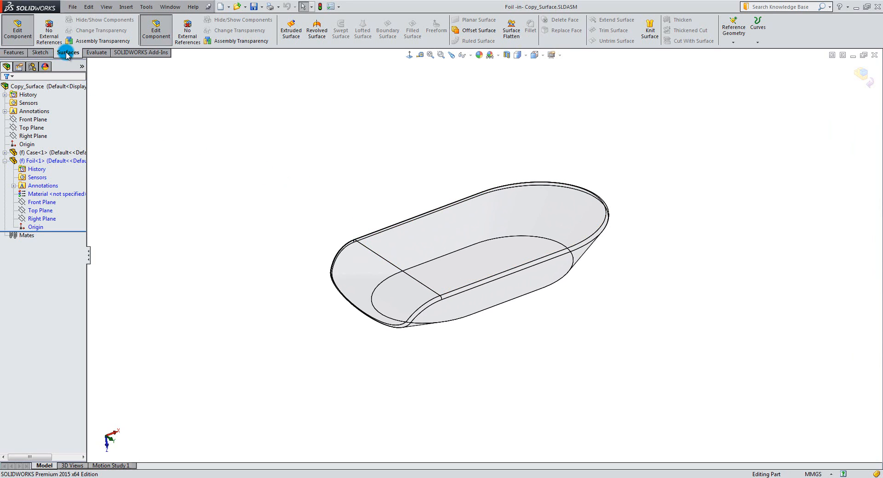
click(13, 52)
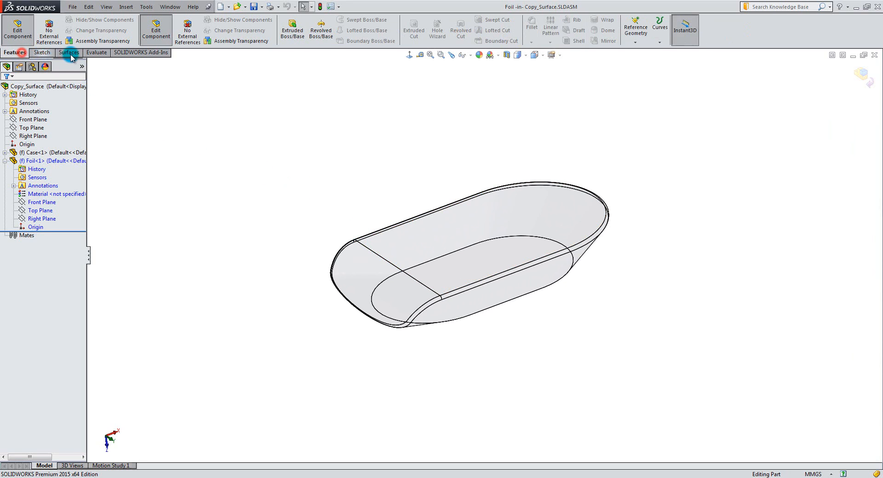
Start an Offset Surface from the Surfaces commands for the in-context Foil part
click(68, 53)
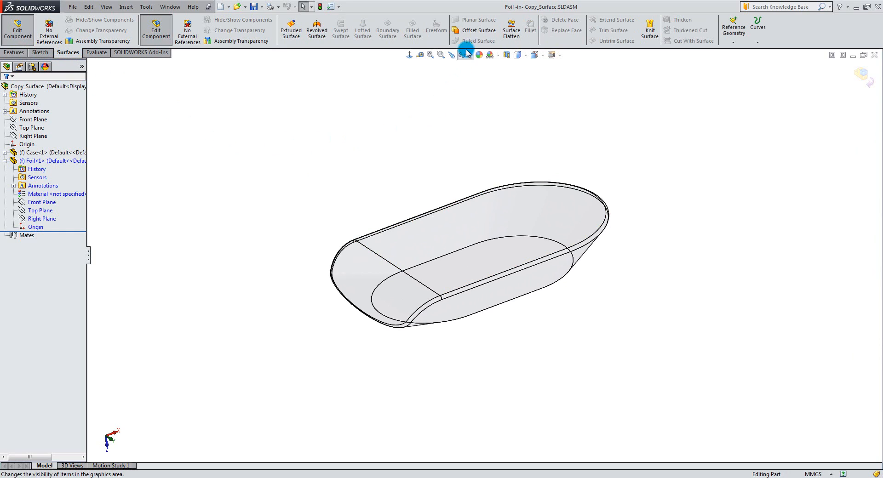
mouse_move(475, 29)
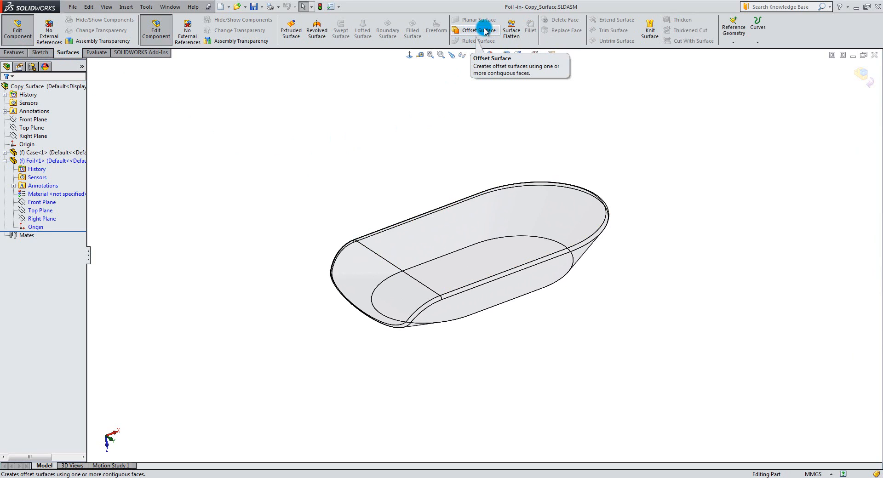
click(475, 30)
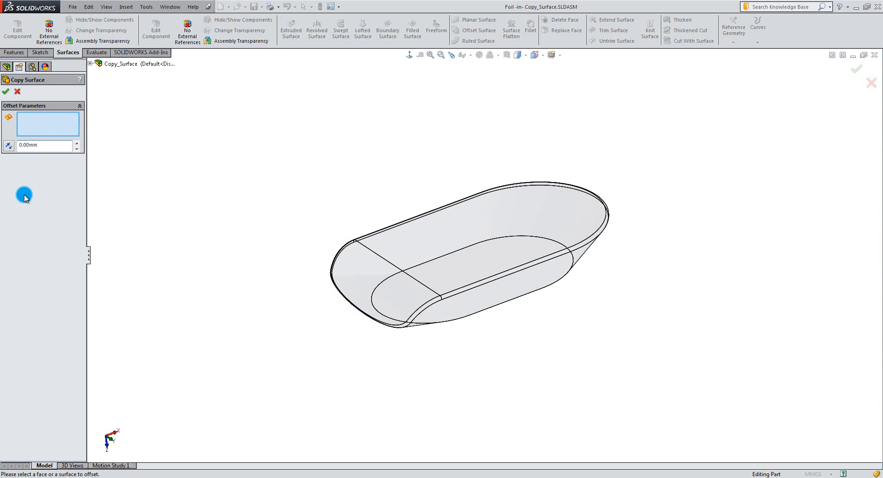
mouse_move(16, 82)
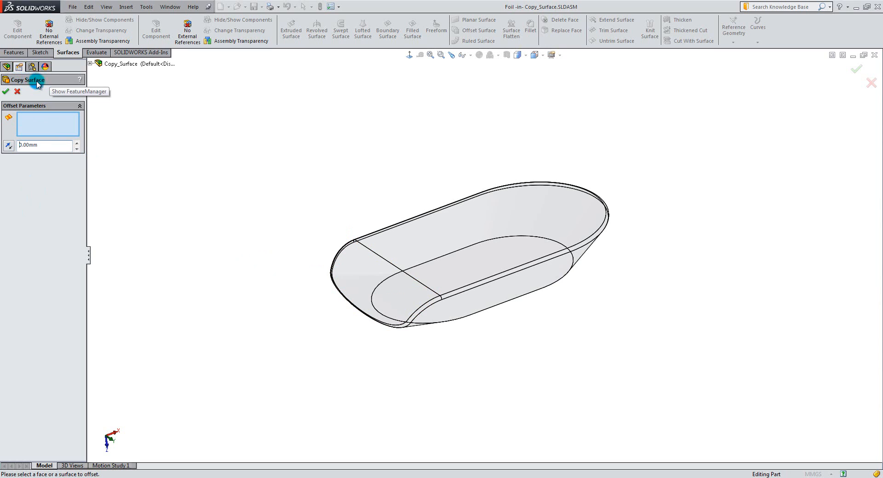
mouse_move(291, 258)
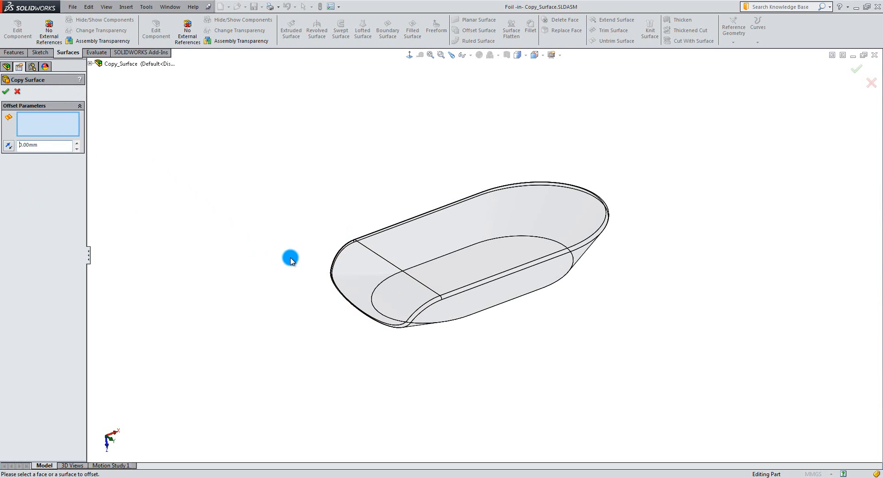
Copy the Case's top faces into Foil as Surface-Offset1 at 0.00 mm offset
click(366, 268)
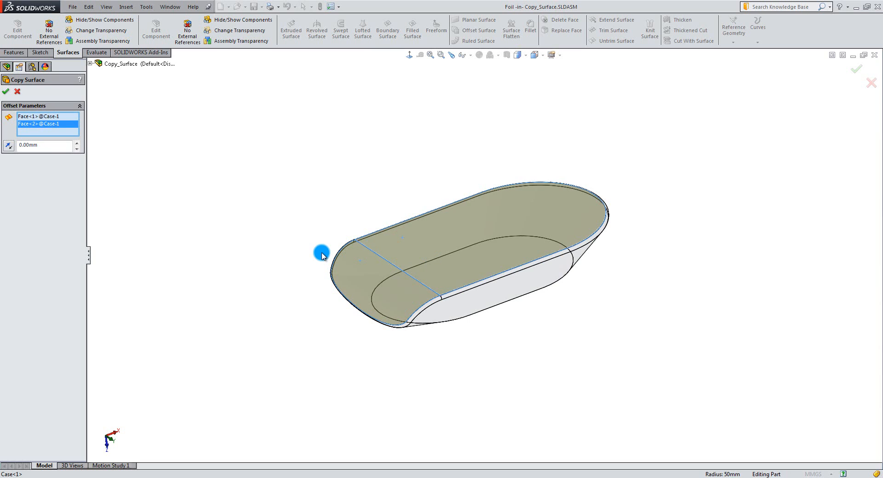
drag(323, 254, 366, 254)
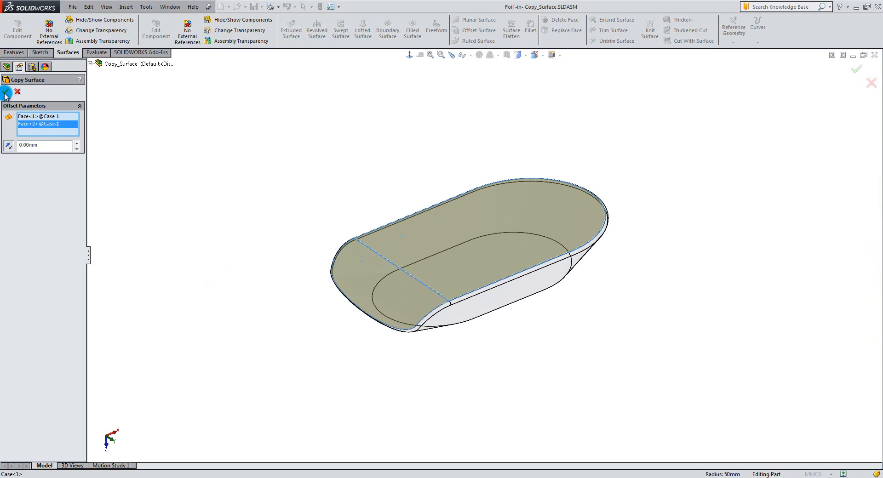
click(6, 92)
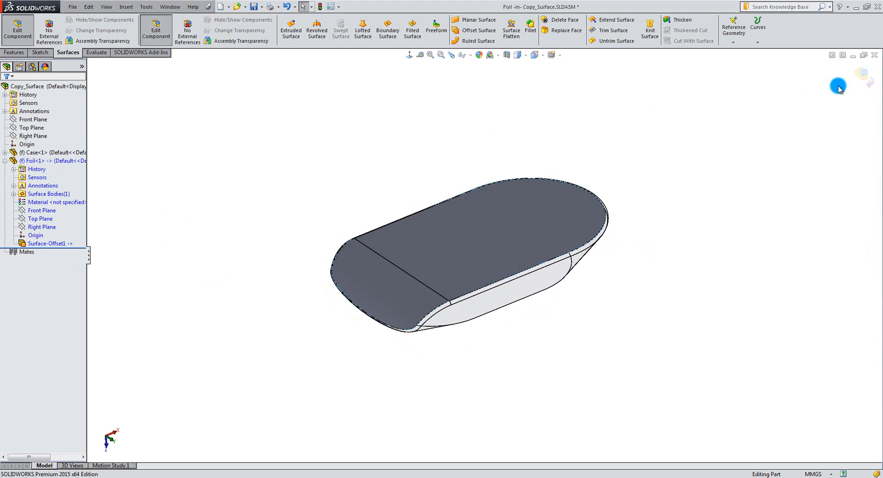
Finish in-context editing and hide the Case component in the assembly
click(157, 29)
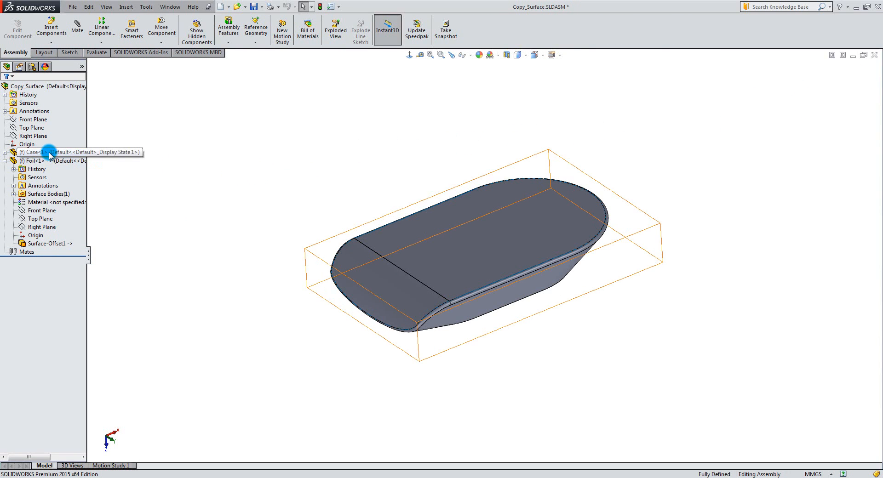
right_click(34, 152)
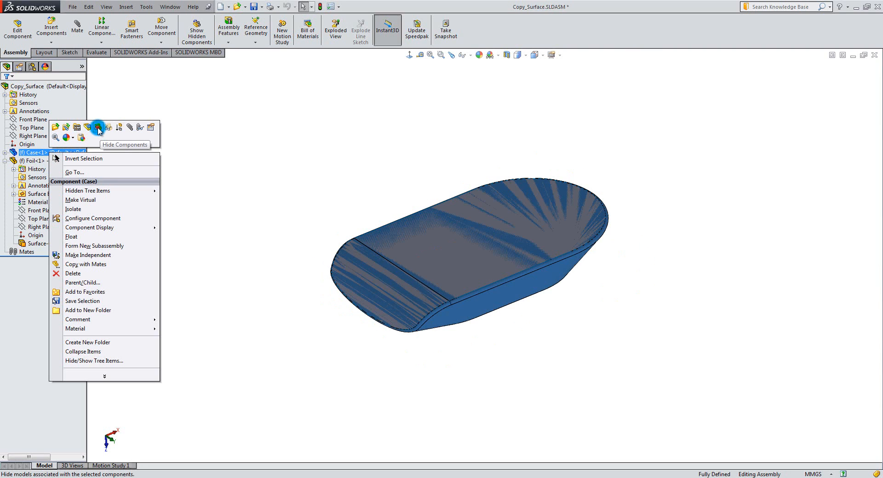
click(97, 127)
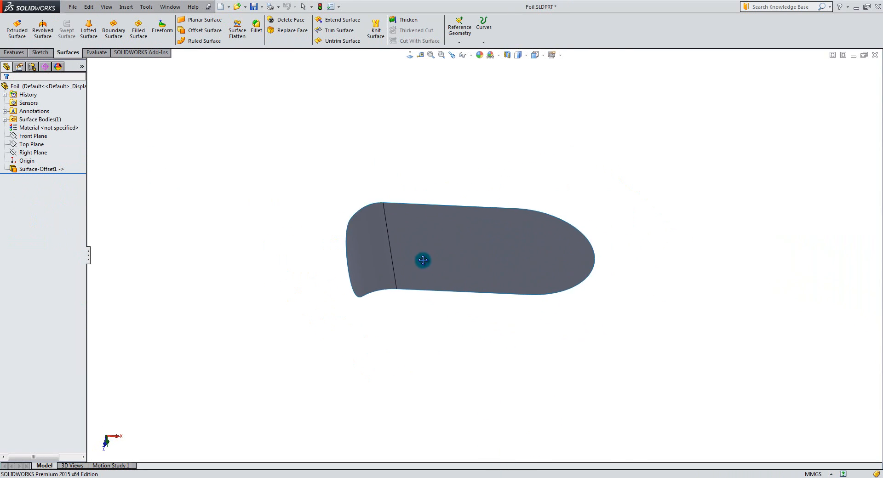
Start thickening the copied Surface-Offset1 surface in the Foil part
drag(423, 260, 365, 244)
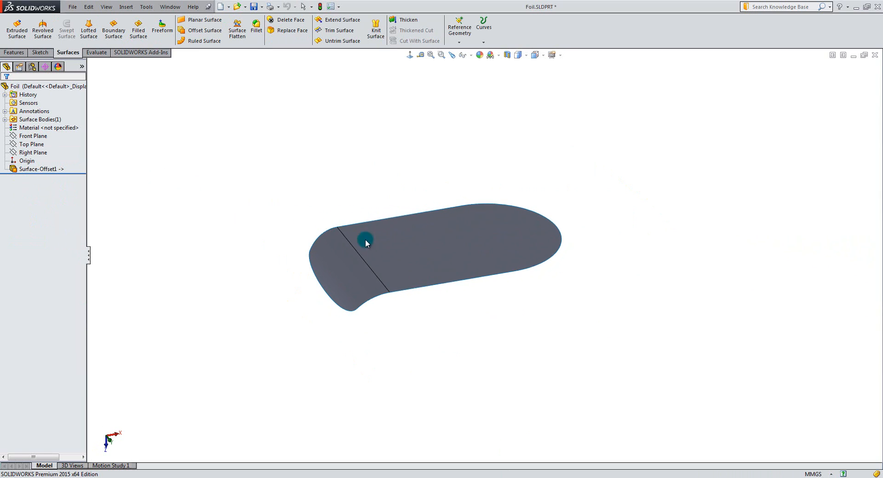
mouse_move(254, 214)
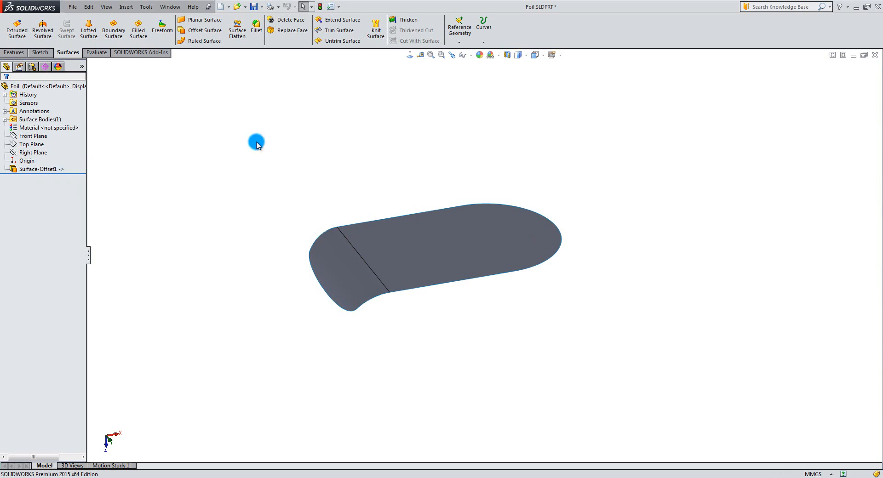
click(407, 20)
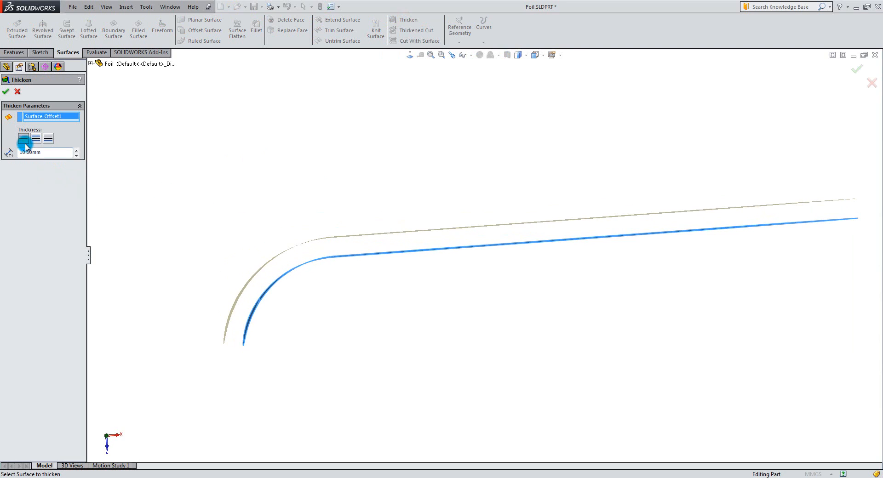
Thicken the surface into a 0.10 mm solid body, Thicken1
text(0.1)
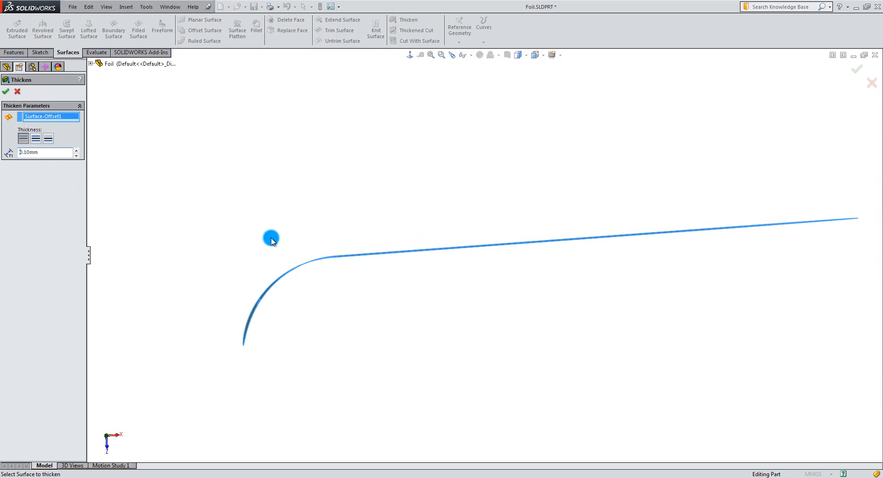
click(272, 239)
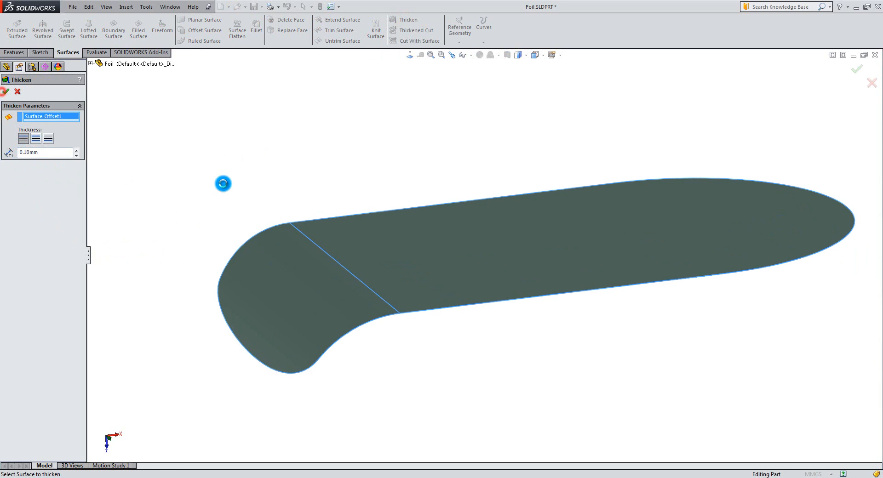
click(856, 69)
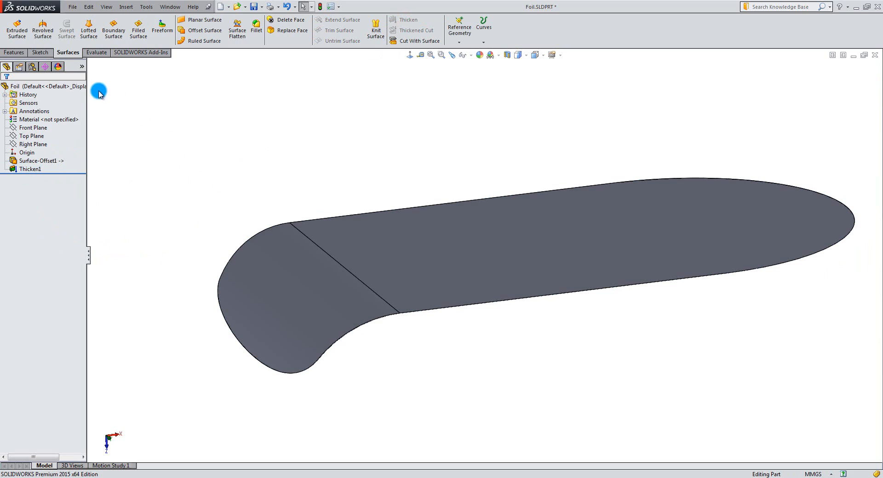
Apply a teal appearance (RGB 128,255,255) to the whole Foil part
right_click(16, 87)
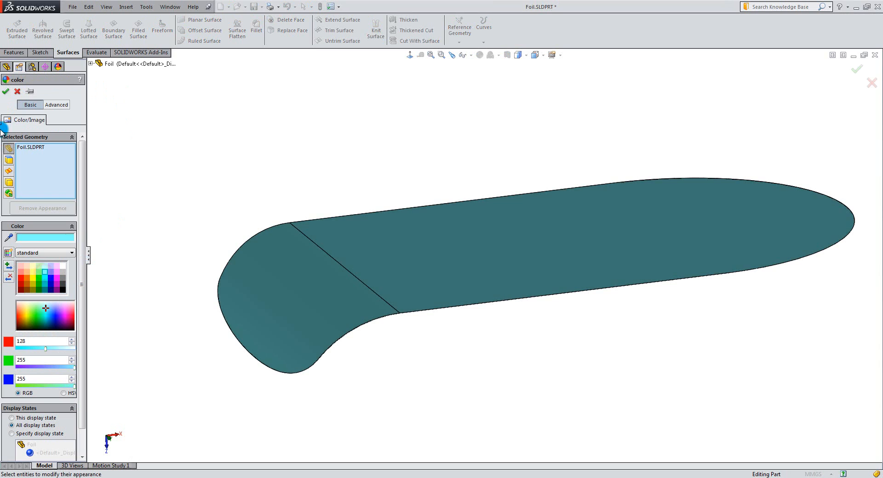
click(5, 91)
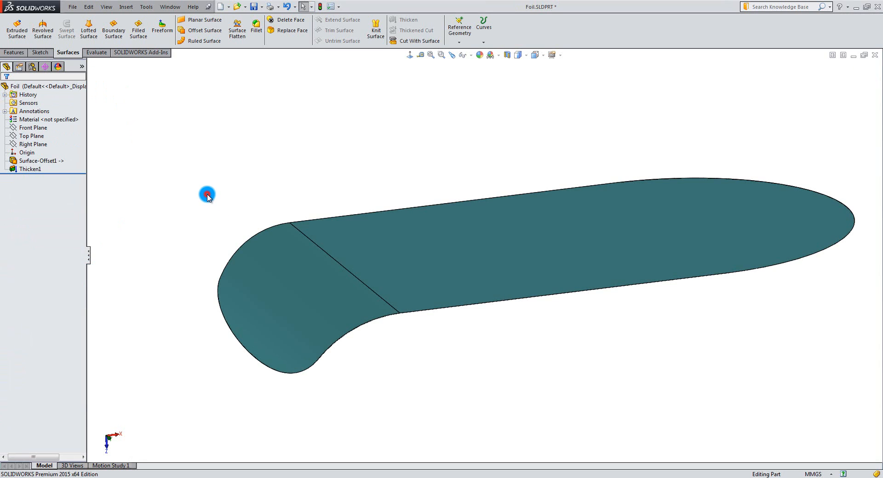
click(169, 7)
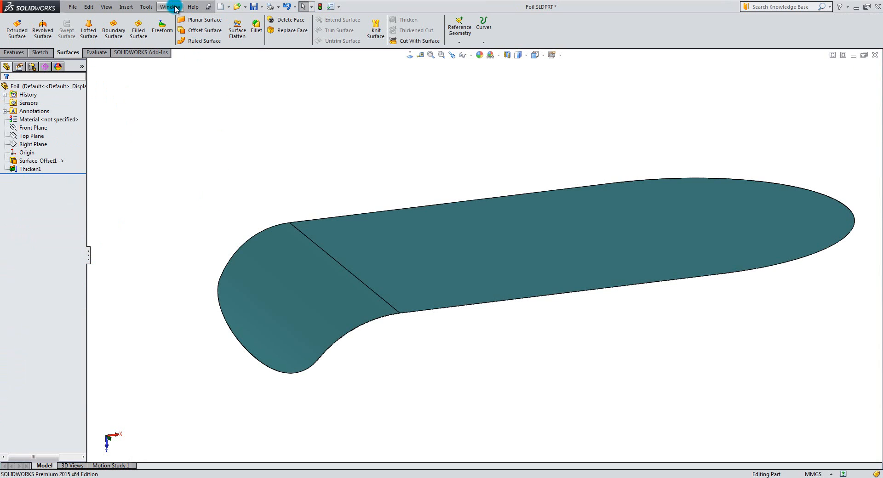
Return to the Copy_Surface assembly and show the hidden Case beneath the teal Foil
click(169, 7)
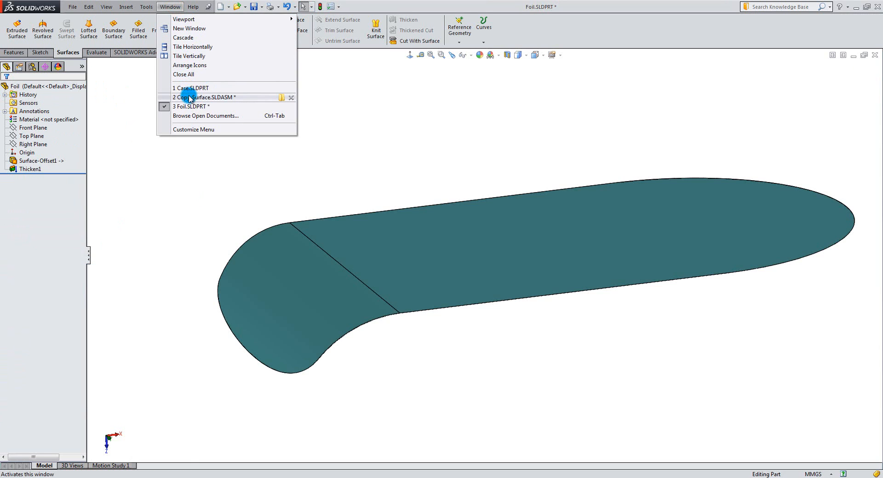
click(209, 97)
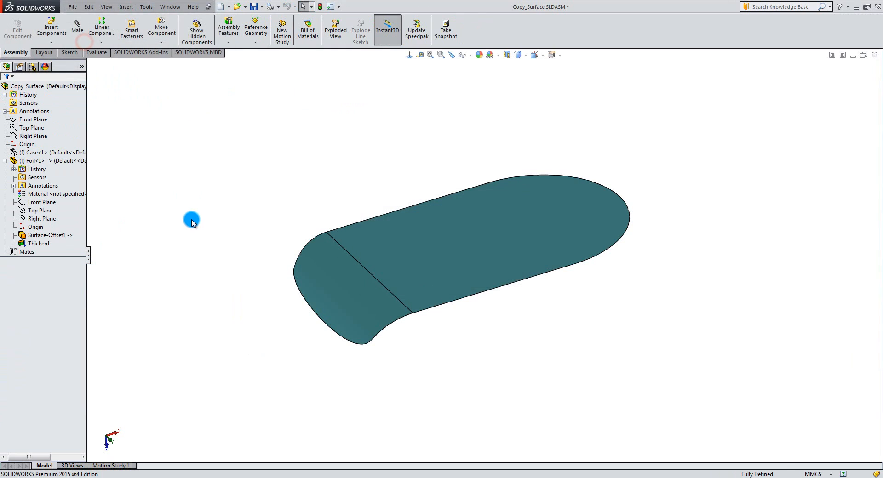
right_click(37, 152)
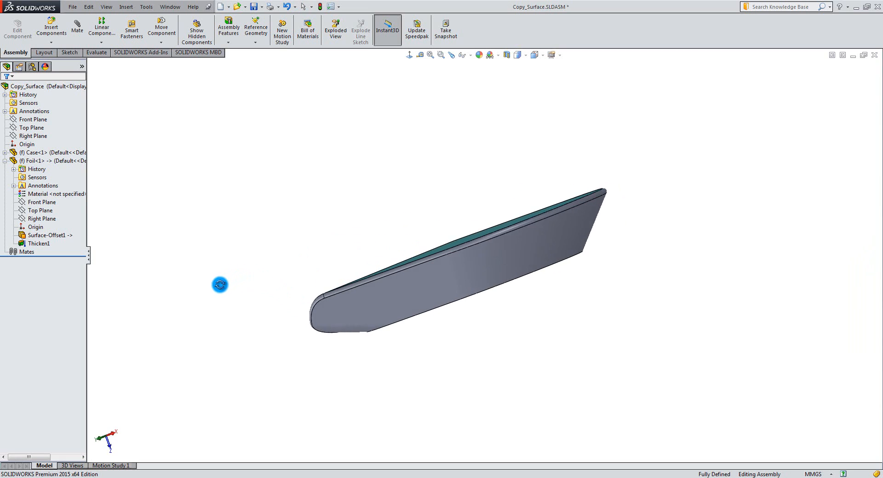
drag(220, 284, 297, 341)
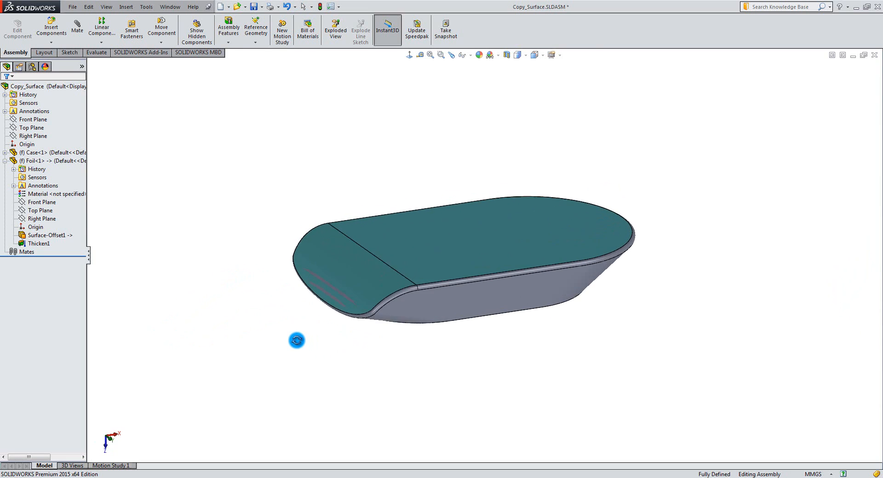